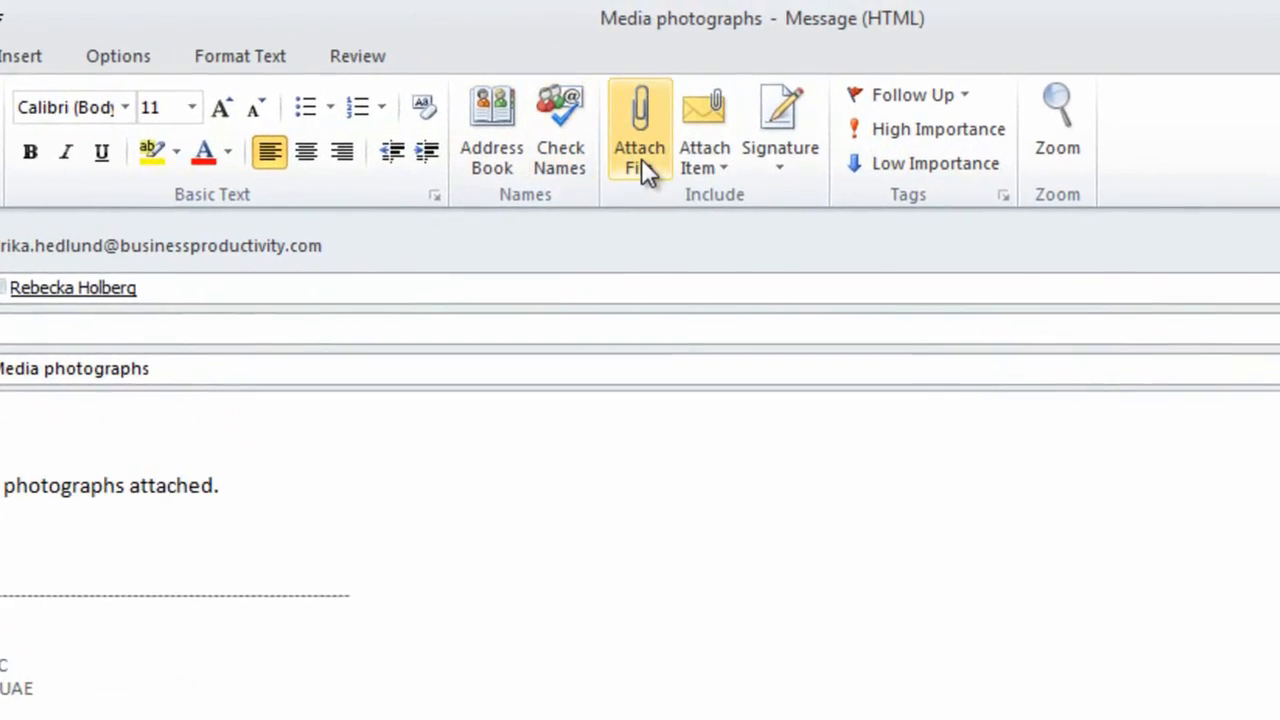
Step: Use Attach File to bring up the Insert File dialog on the Pictures library
click(639, 130)
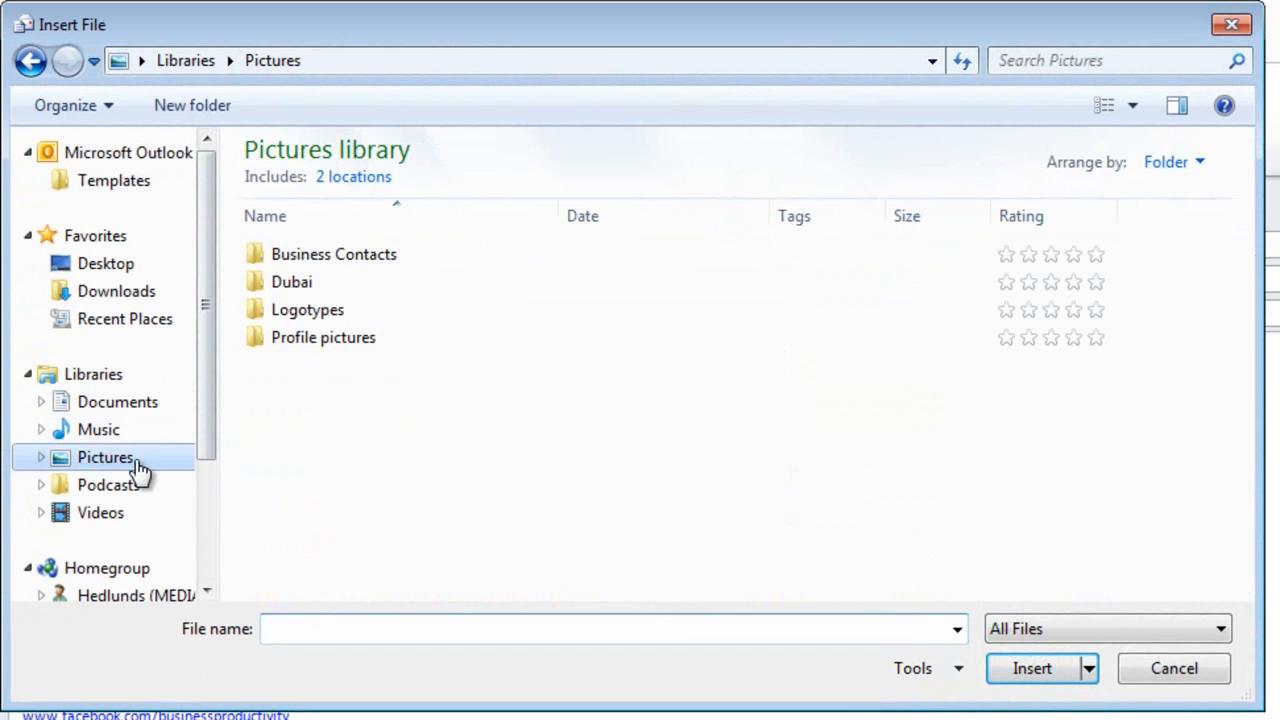
Step: Open the picture folder holding the three JPG photos to attach
double_click(323, 337)
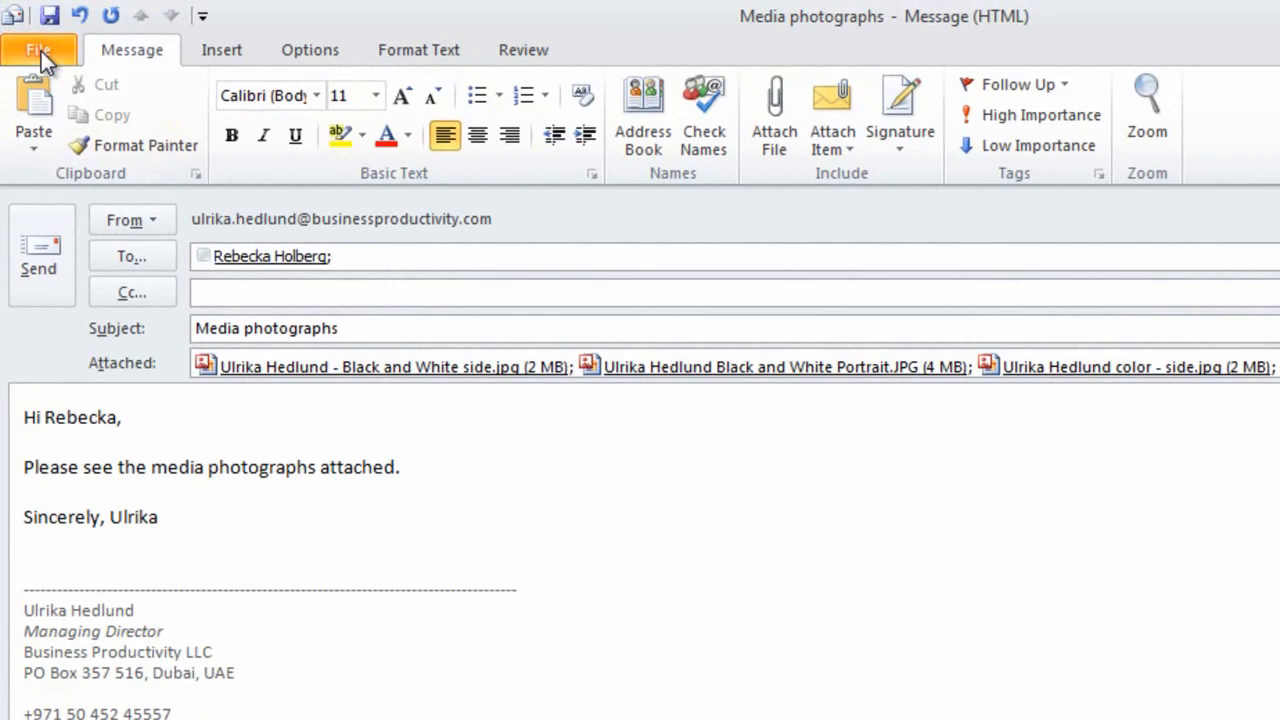
Step: Under File > Info, choose 'Resize large images when I send this message'
click(38, 49)
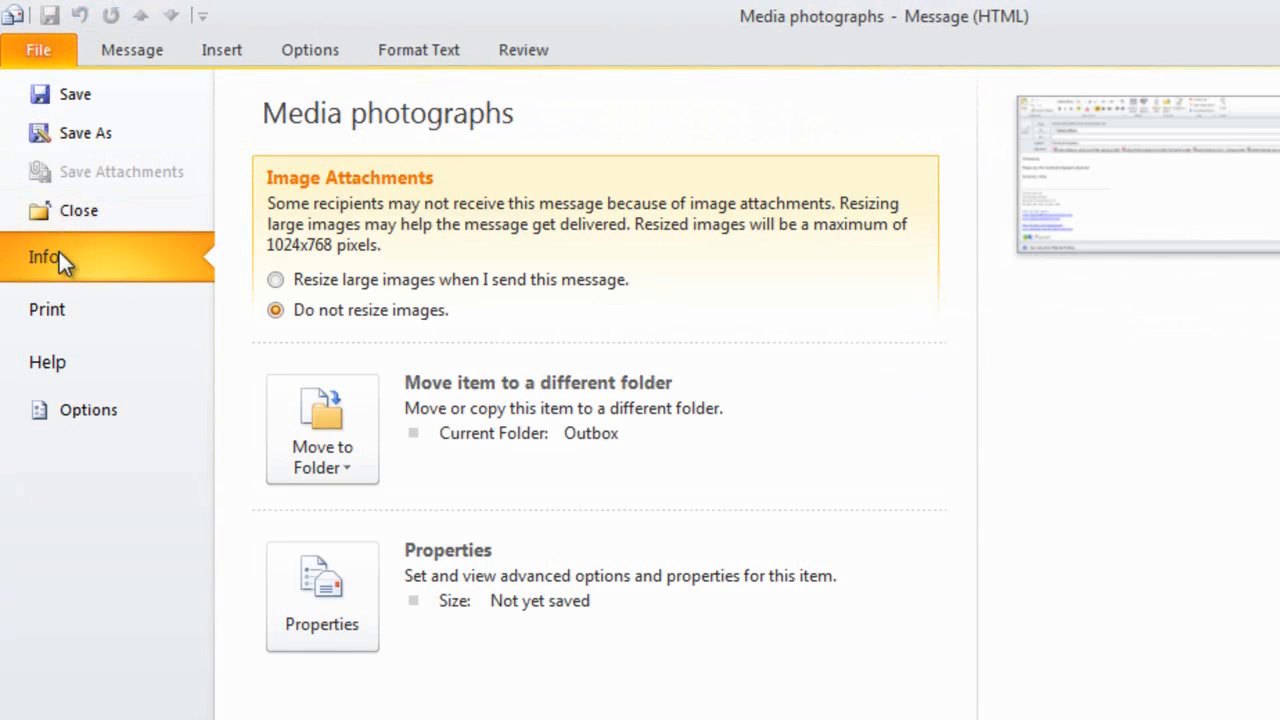
mouse_move(50, 285)
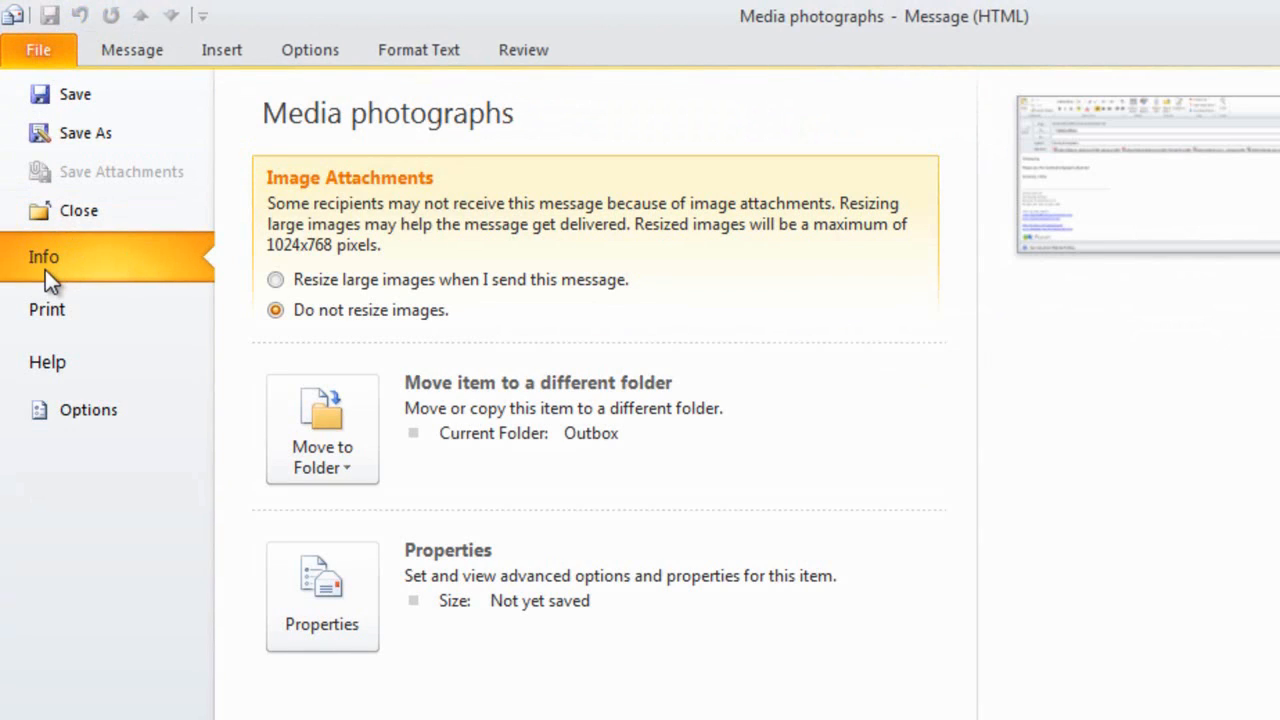
click(275, 279)
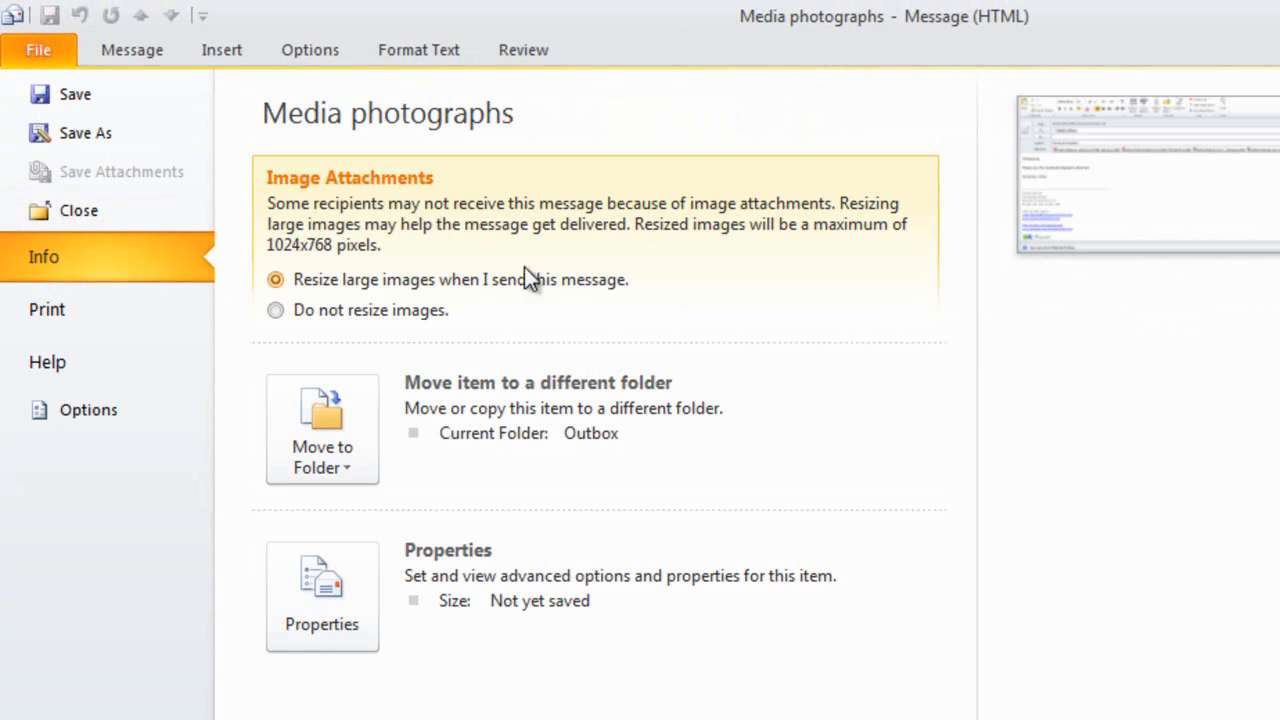